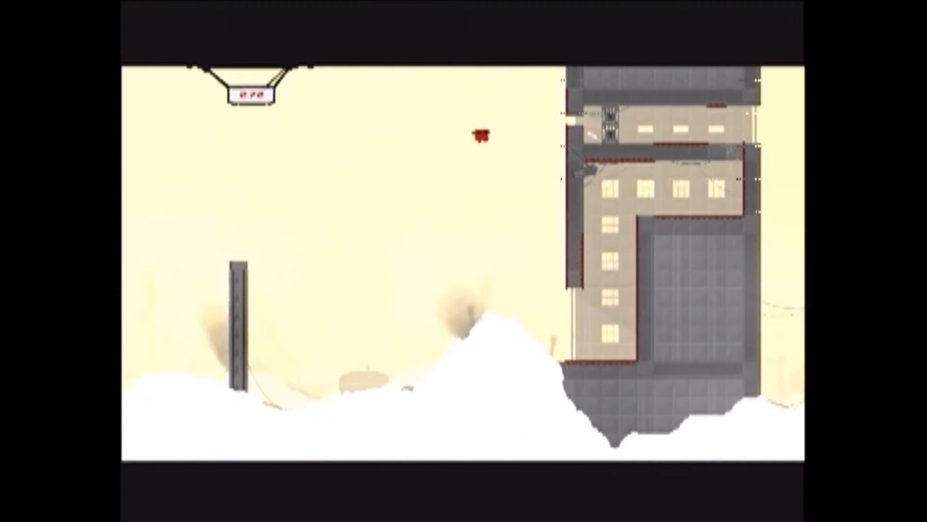
{"action": "key", "text": "Right"}
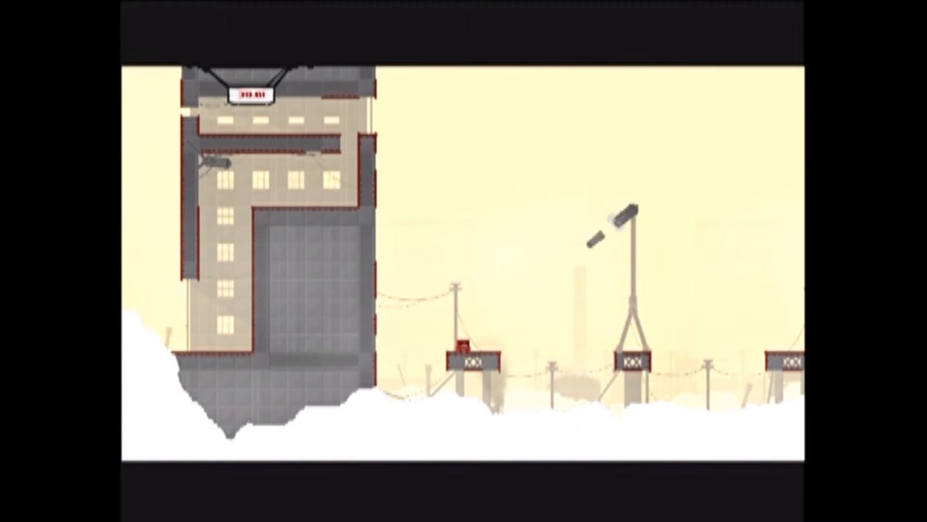
{"action": "scroll", "scroll_direction": "right", "scroll_amount": 3}
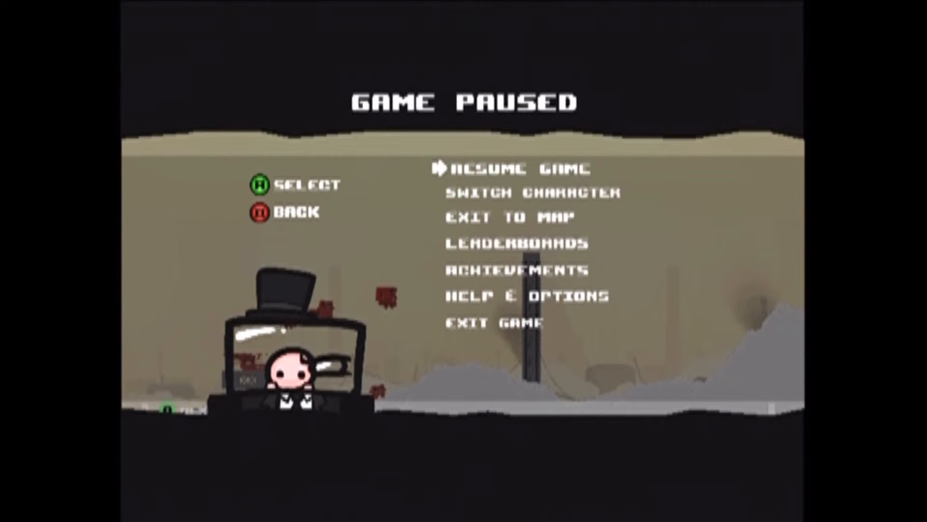
{"action": "key", "text": "Down"}
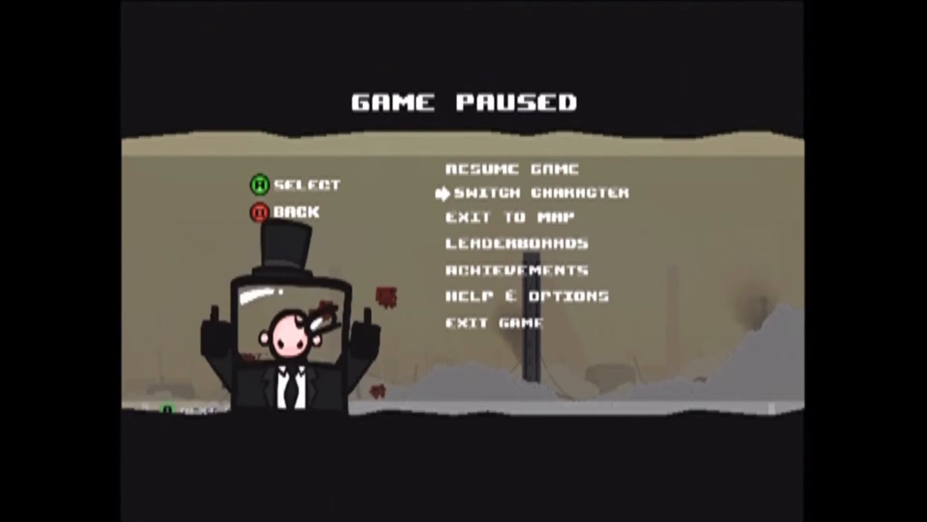
{"action": "left_click", "coordinate": [533, 192]}
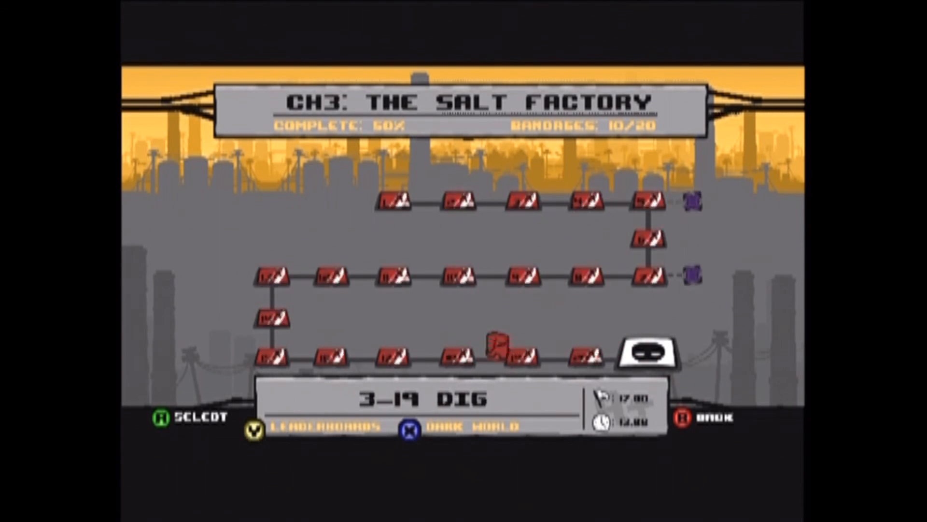
{"action": "key", "text": "Right"}
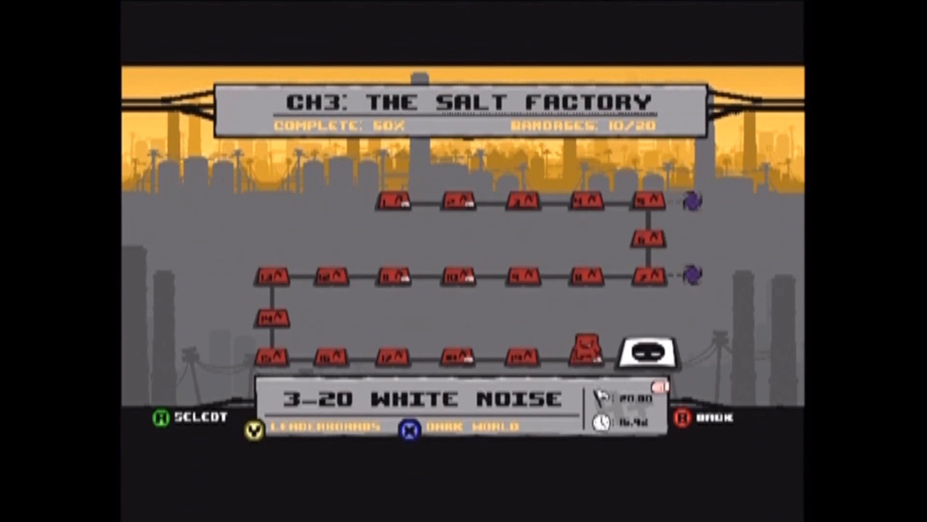